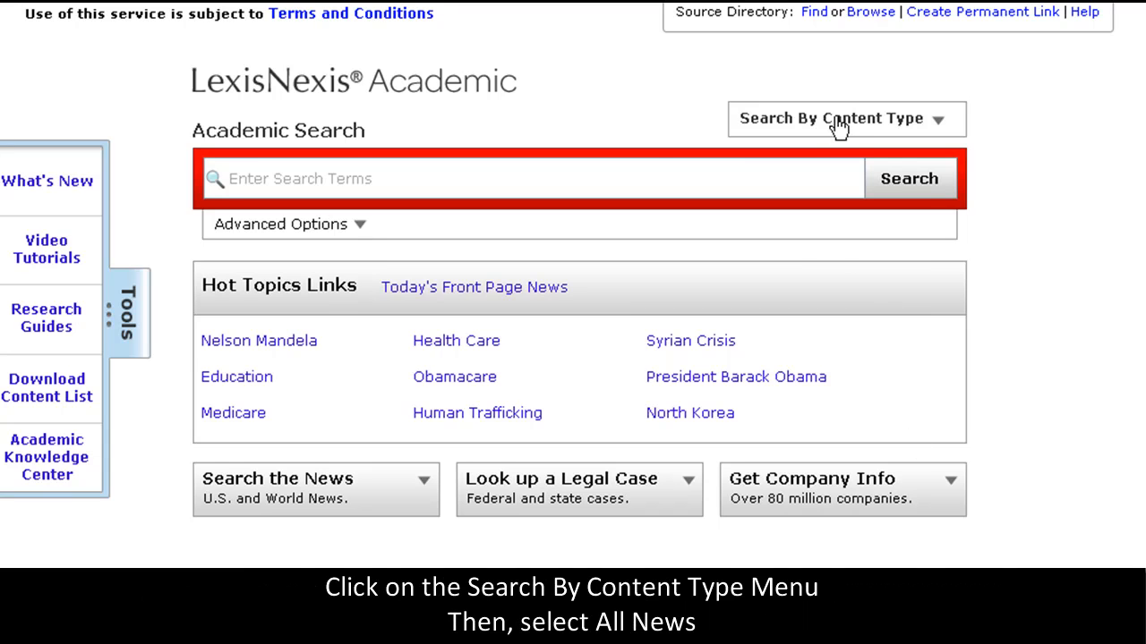
Choose All News from the Search By Content Type list.
click(837, 118)
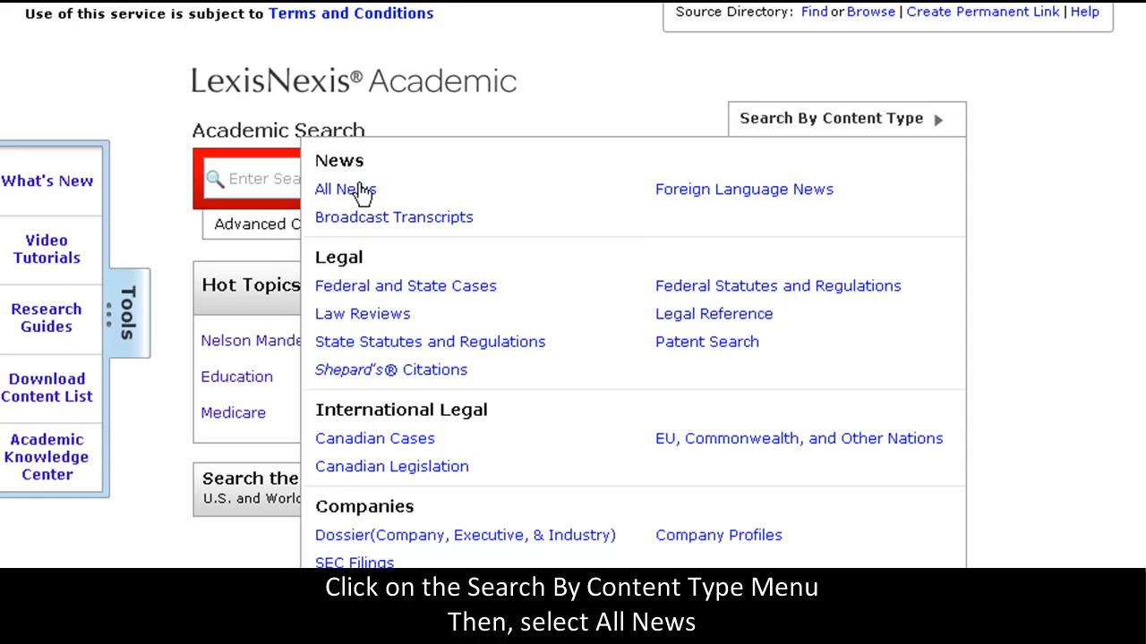
click(344, 190)
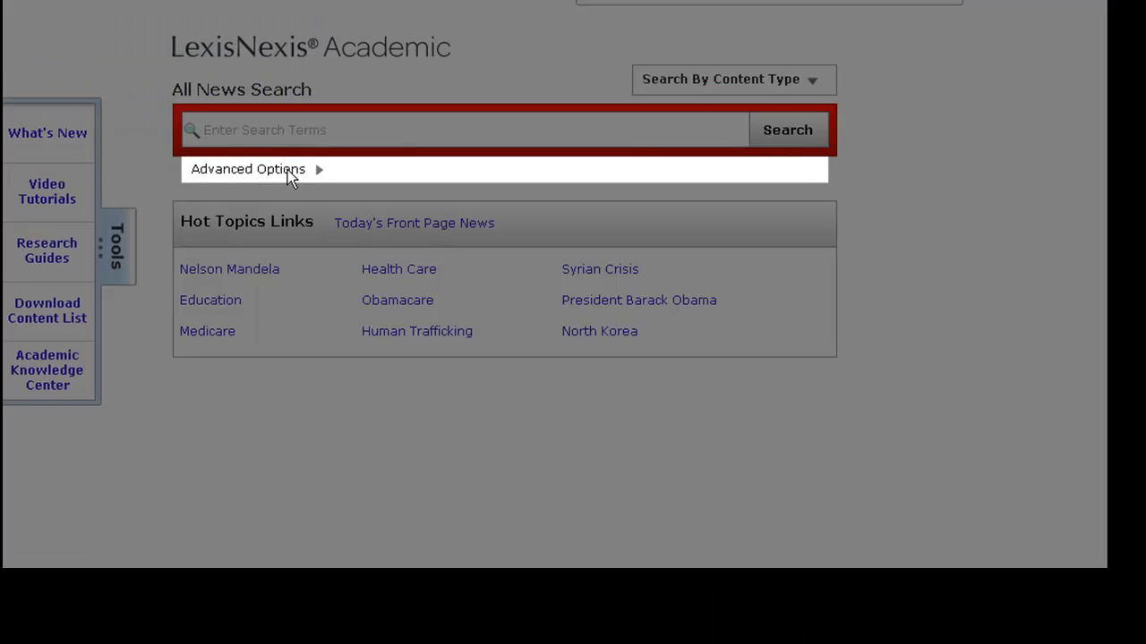
Expand Advanced Options and check Editorials & Opinions as the article type.
click(247, 168)
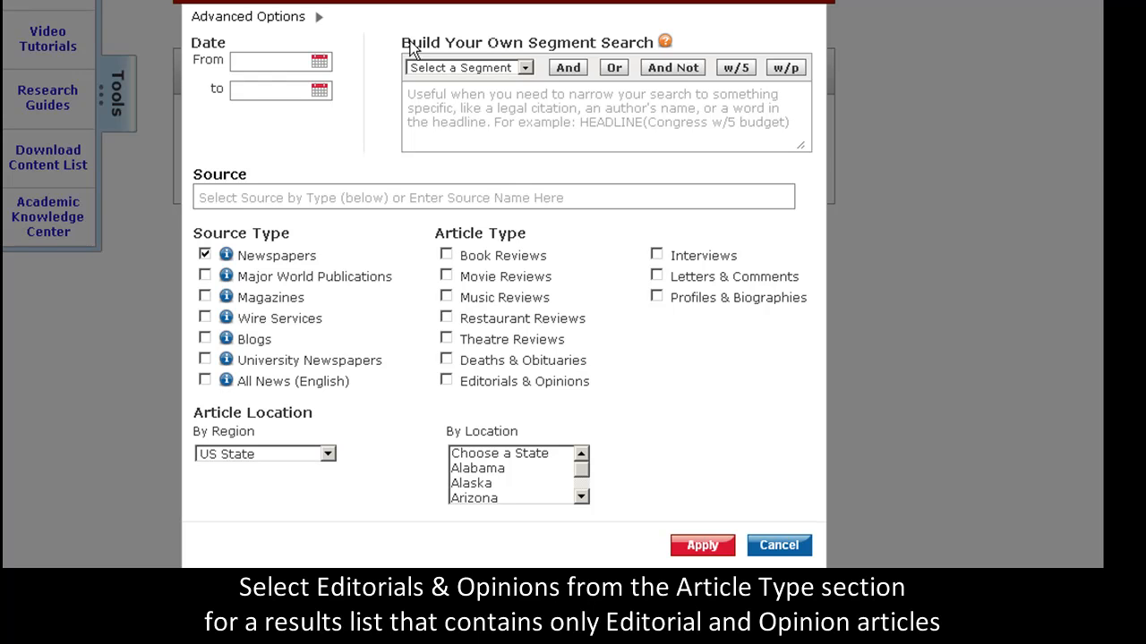
mouse_move(637, 464)
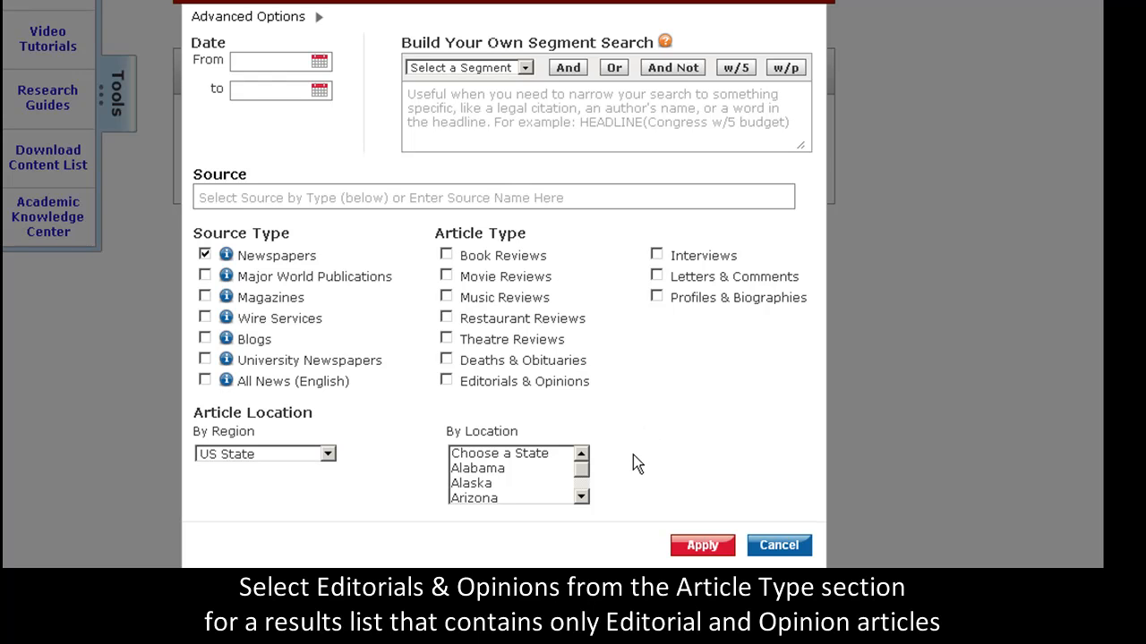
mouse_move(625, 436)
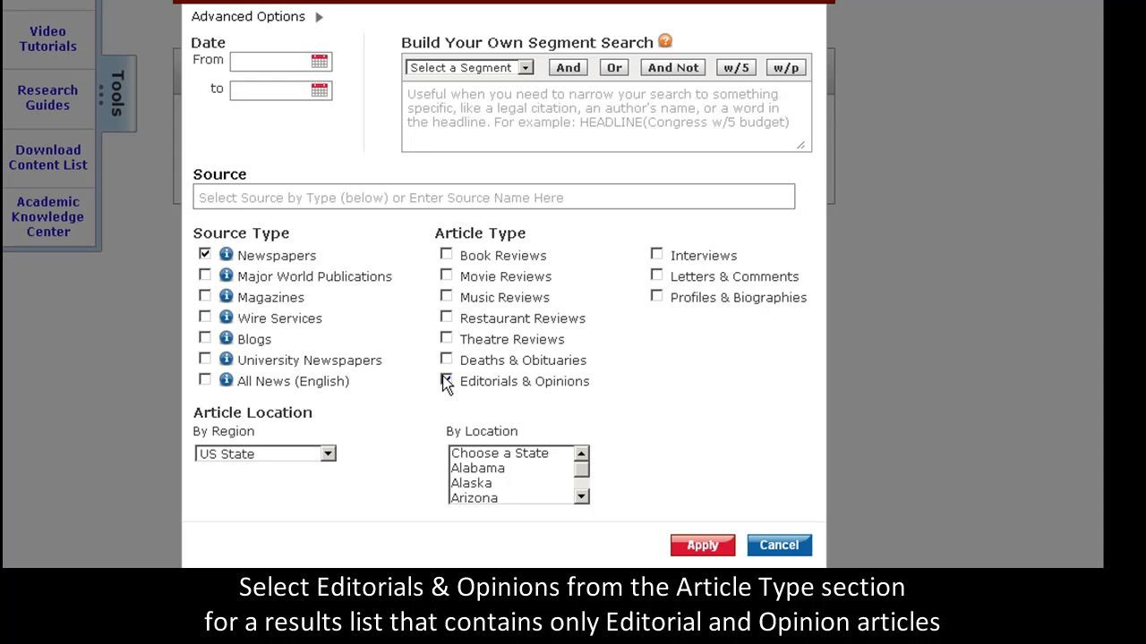
click(446, 379)
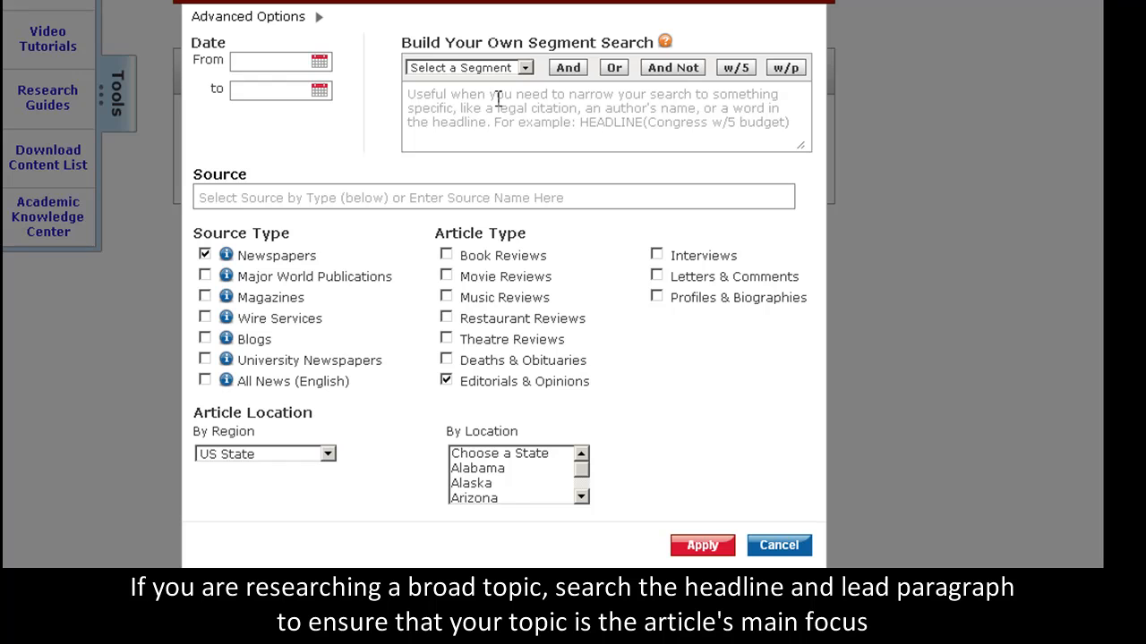
mouse_move(522, 104)
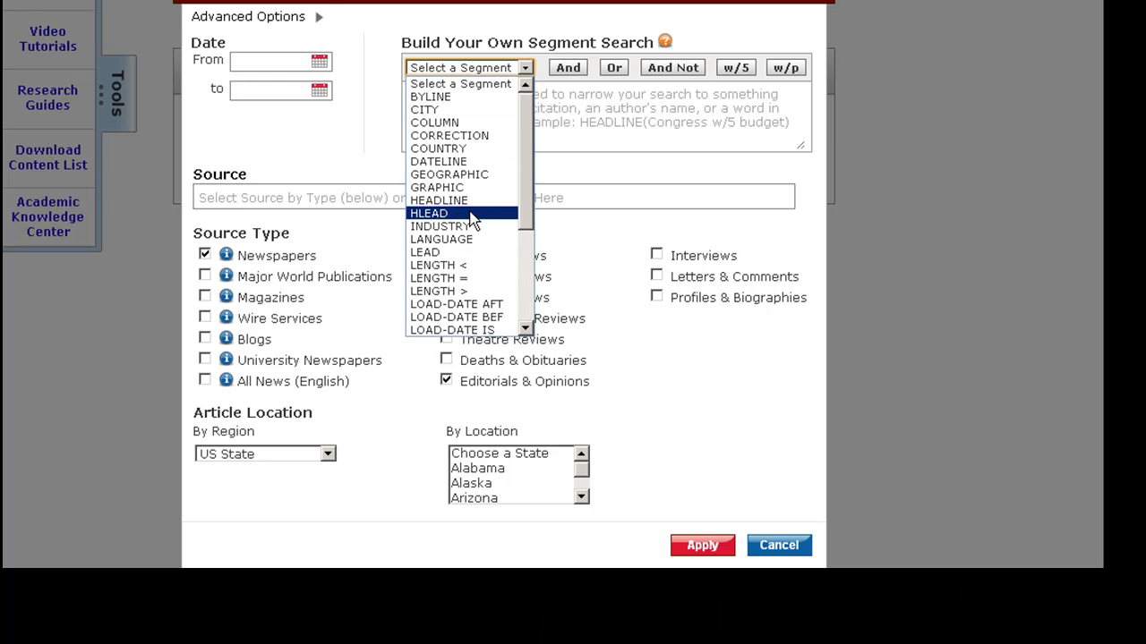
Build an HLEAD segment search with the term 'global warming' replacing the placeholder.
click(430, 213)
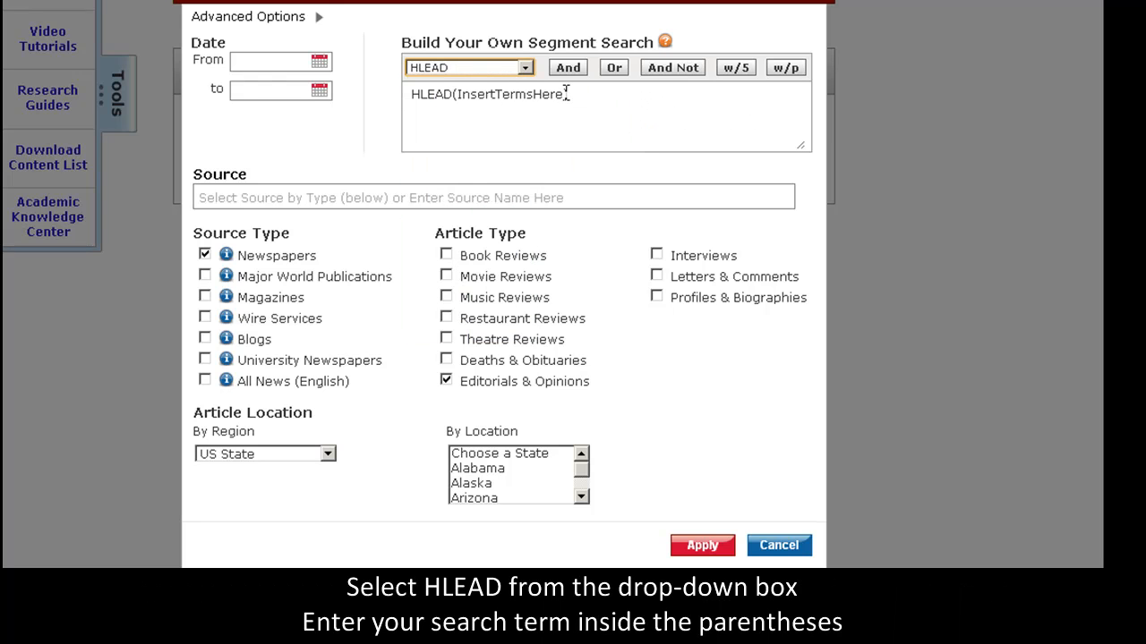
double_click(510, 93)
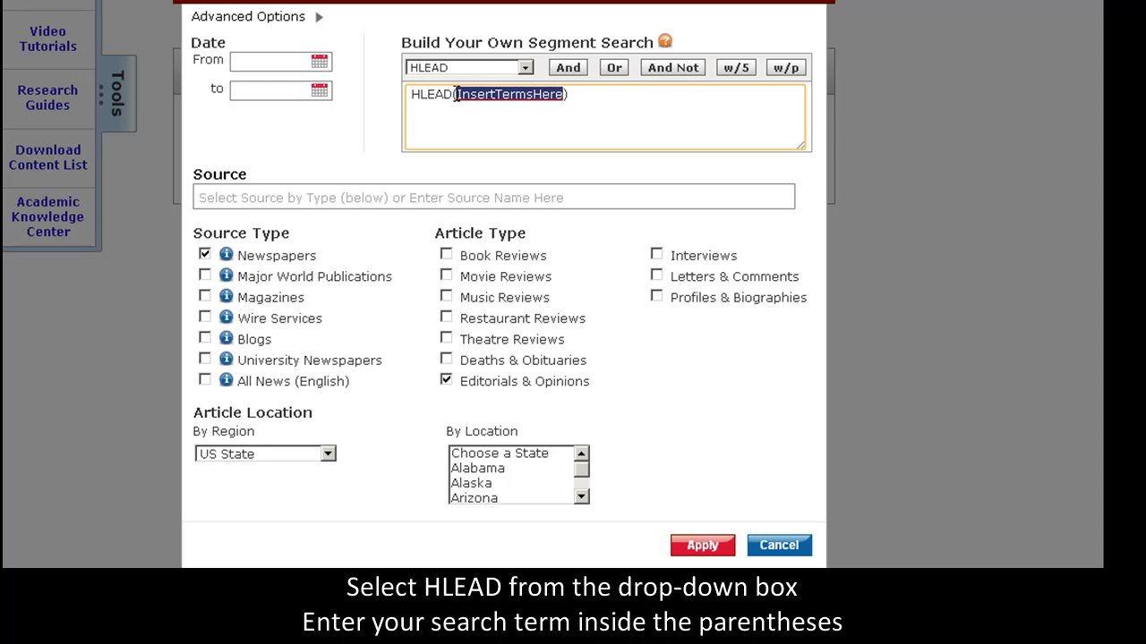
text(global warmin))
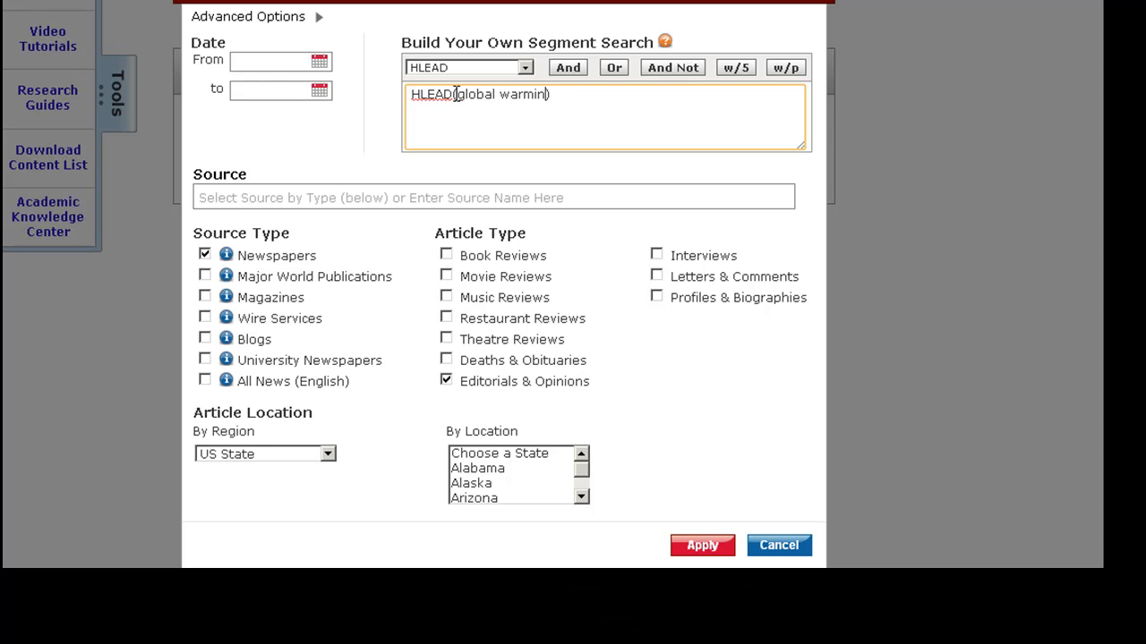
Limit the date range to 12/01/2013 through 12/19/2013 and apply the restrictions.
click(272, 60)
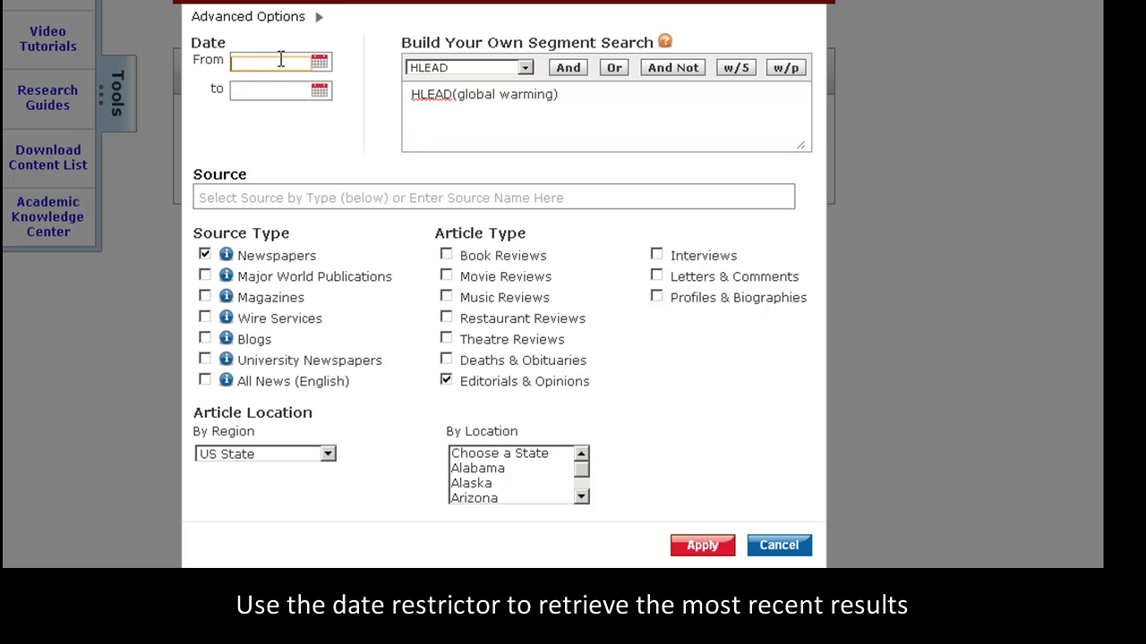
click(318, 60)
text(12/01/2013)
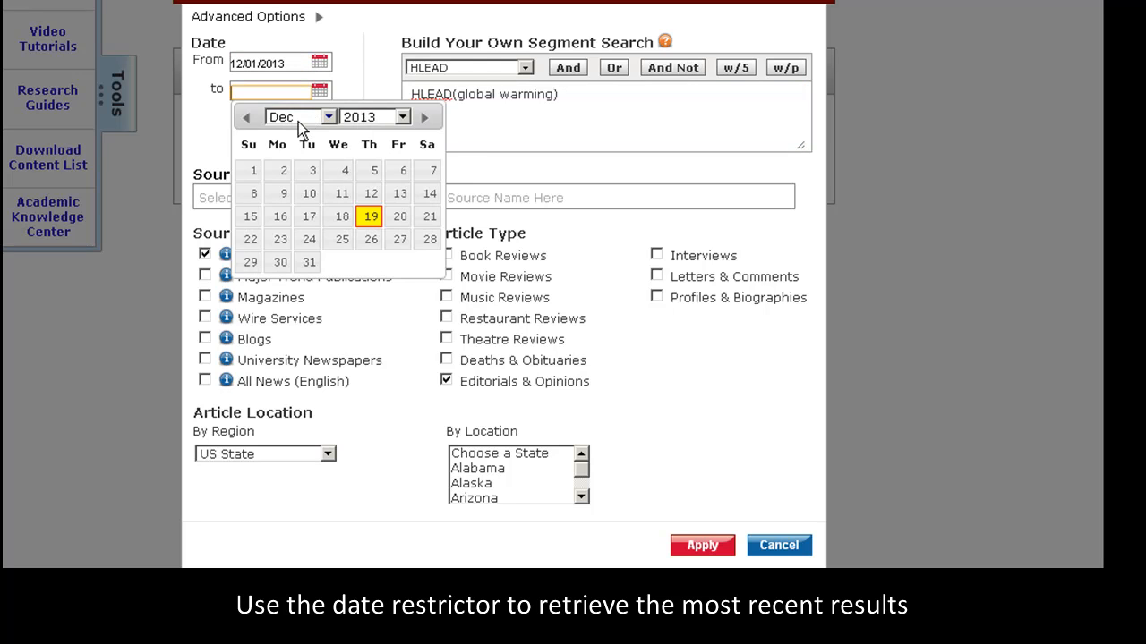
click(369, 216)
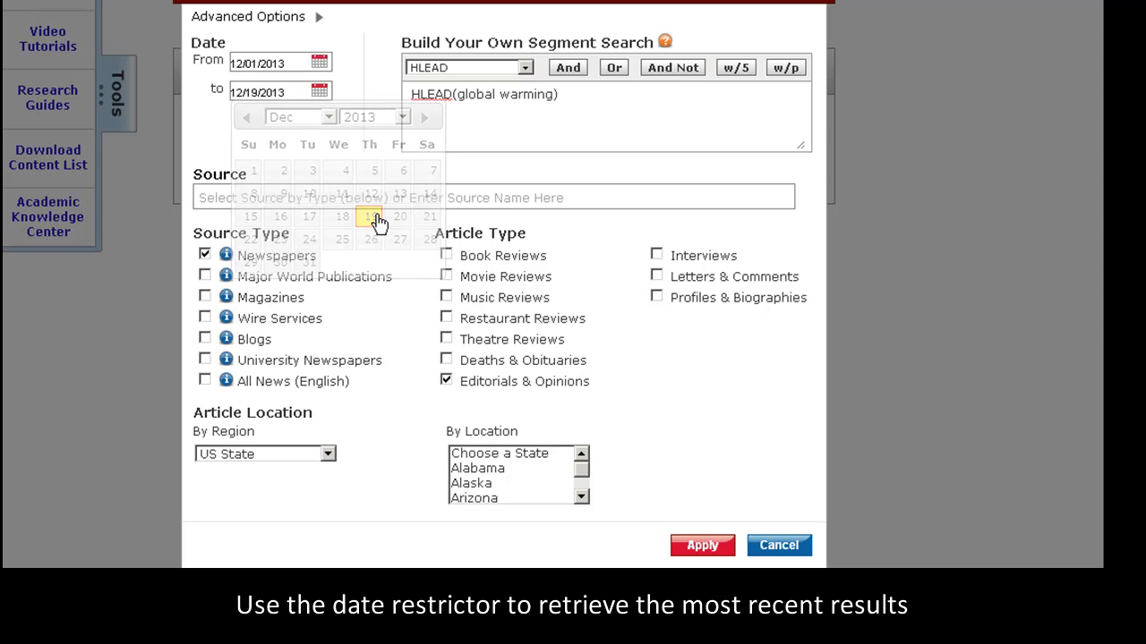
click(369, 217)
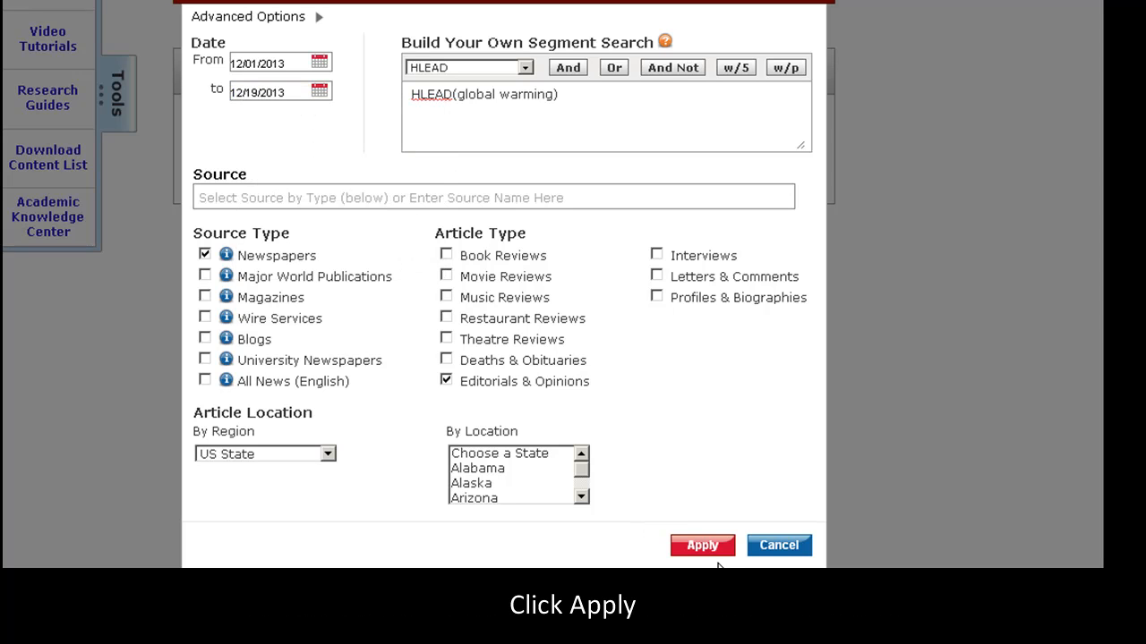
click(702, 544)
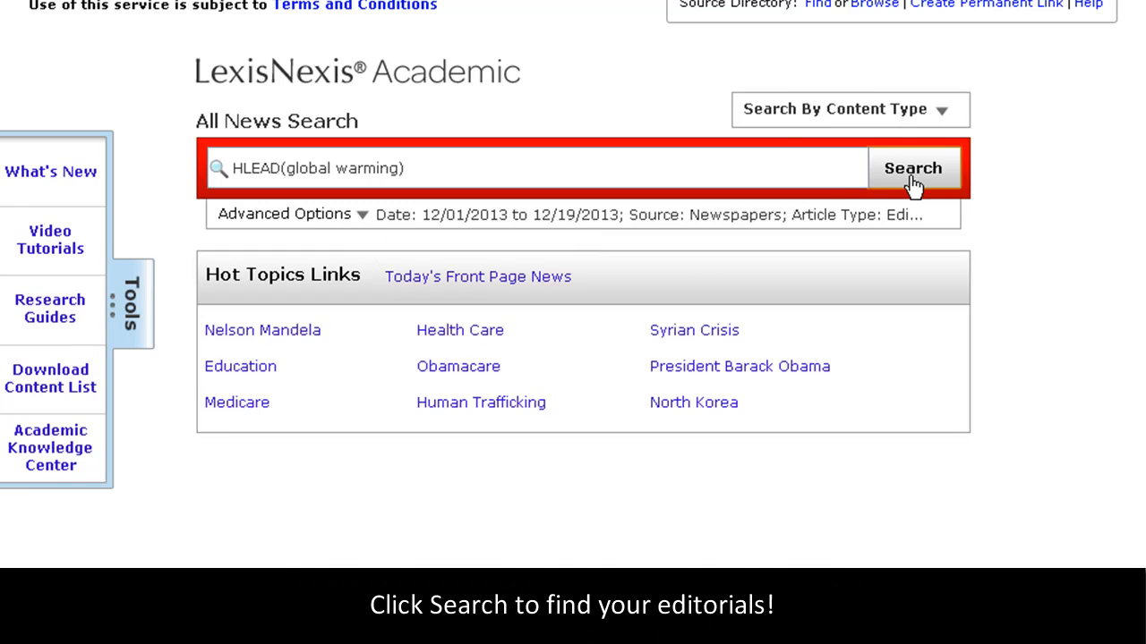
Run the search to list the 22 matching editorials.
click(912, 169)
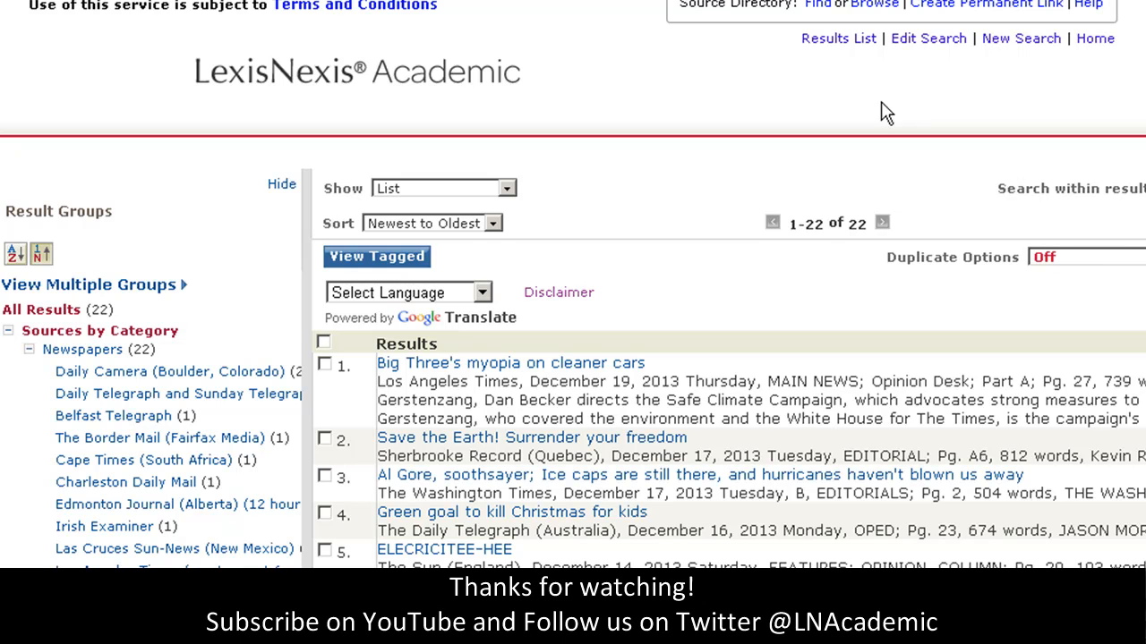